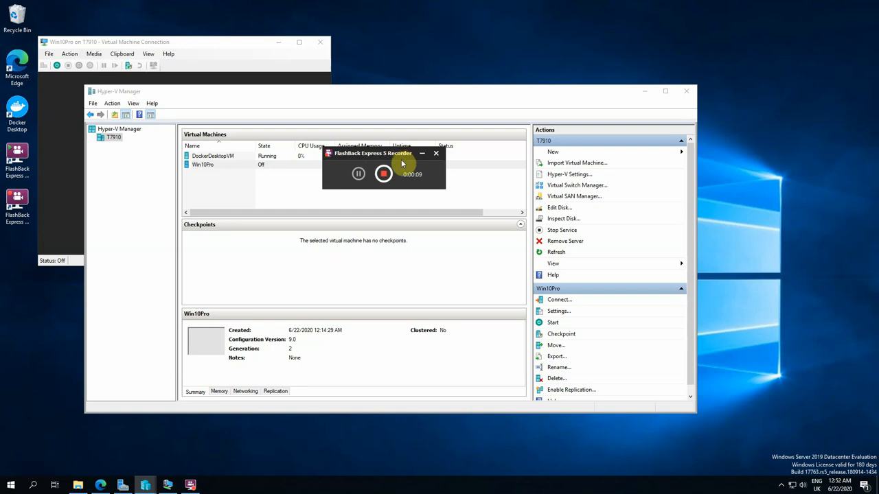
{"action": "mouse_move", "coordinate": [396, 280]}
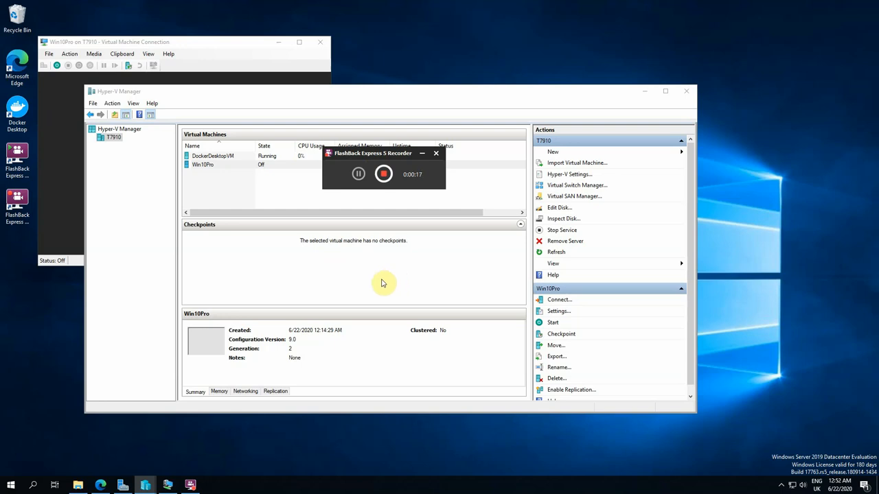
{"action": "mouse_move", "coordinate": [362, 96]}
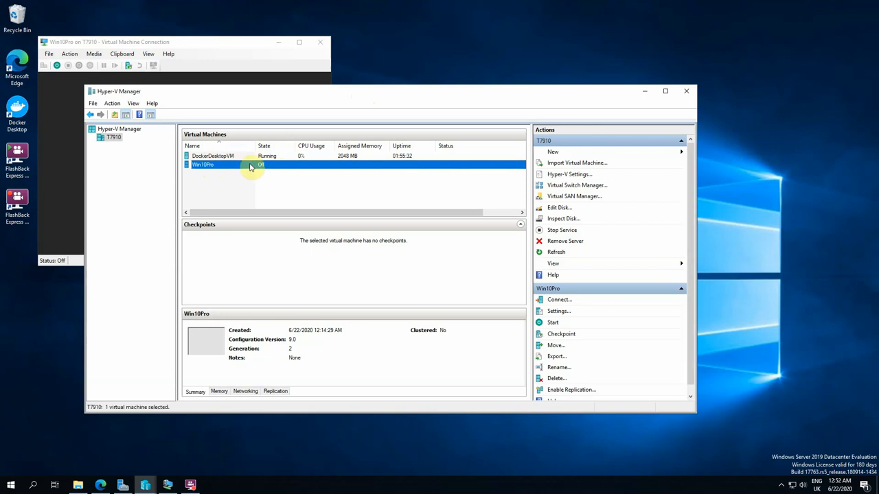
{"action": "mouse_move", "coordinate": [577, 185]}
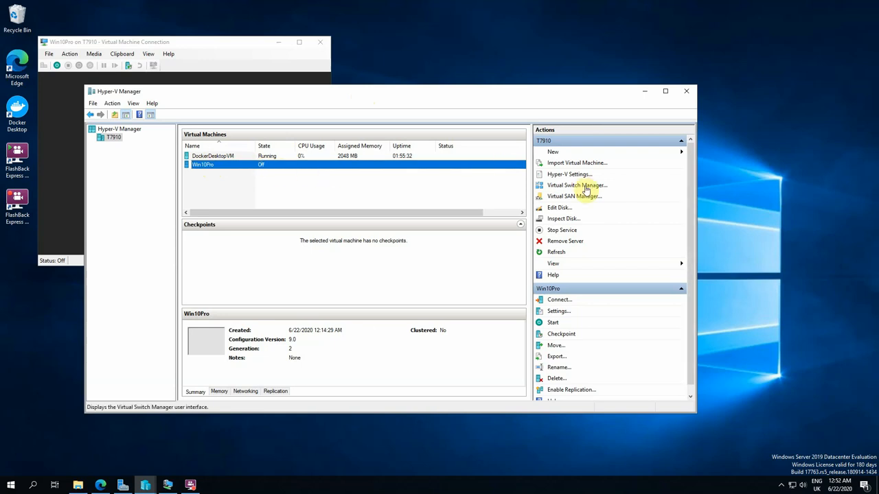
{"action": "mouse_move", "coordinate": [559, 302]}
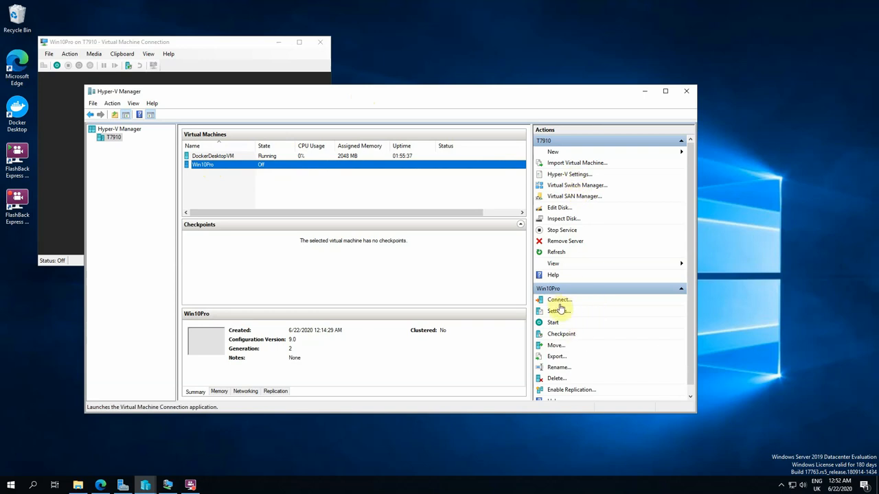
Review the Win10Pro settings: firmware boot order, add hardware, memory, processor, integration services, checkpoints, paging and automatic start/stop actions
{"action": "left_click", "coordinate": [557, 310]}
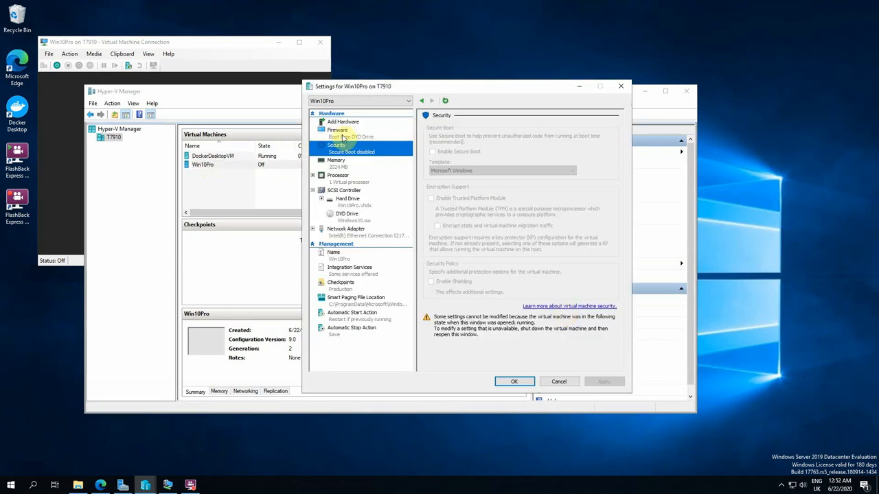
{"action": "left_click", "coordinate": [337, 130]}
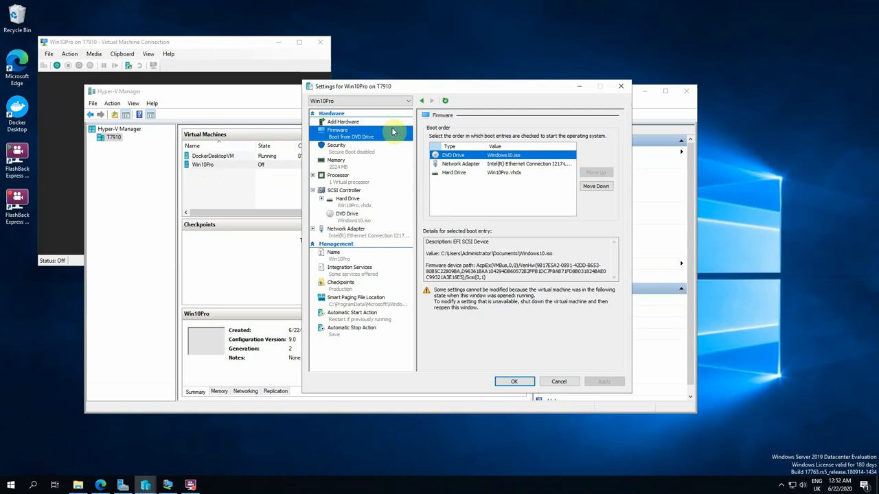
{"action": "left_click", "coordinate": [342, 121]}
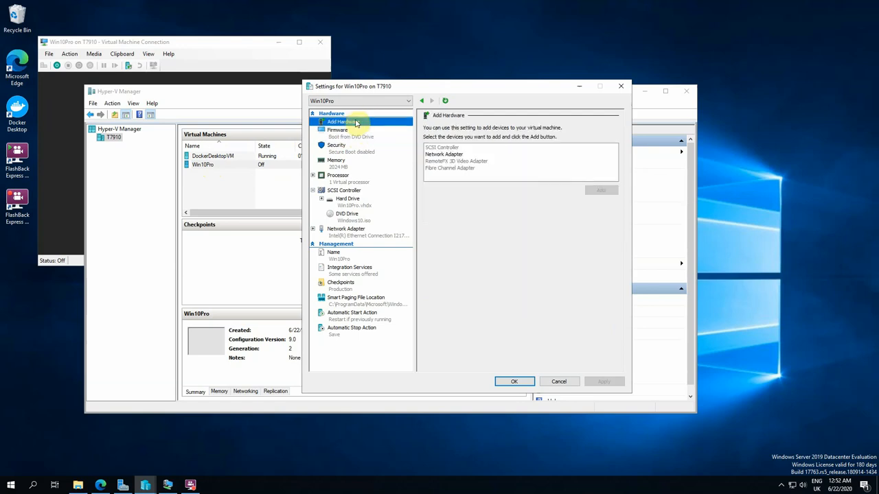
{"action": "left_click", "coordinate": [338, 130]}
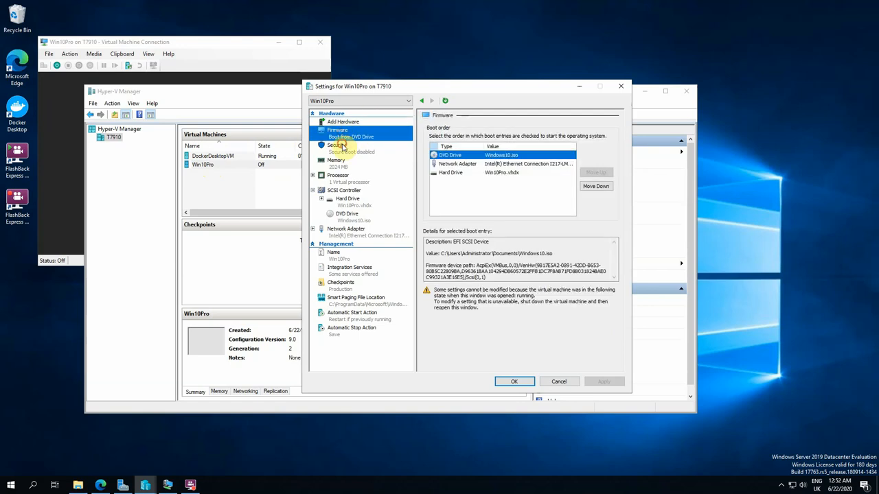
{"action": "left_click", "coordinate": [335, 159]}
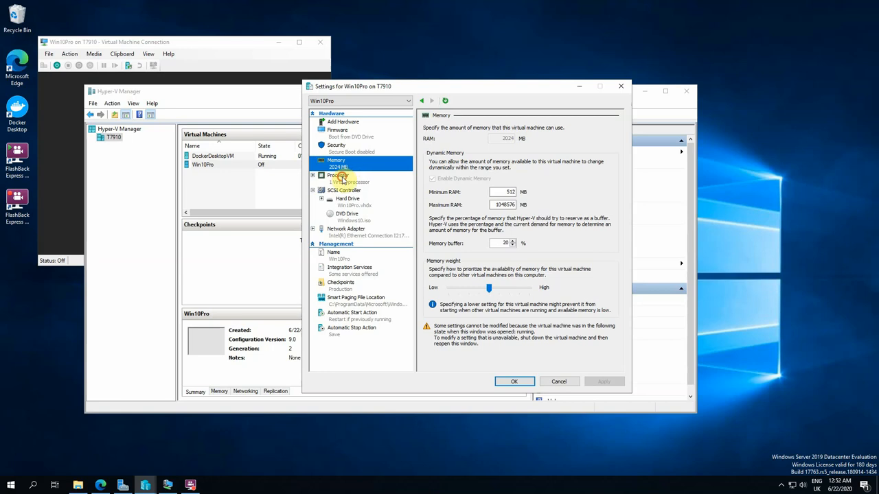
{"action": "left_click", "coordinate": [338, 176]}
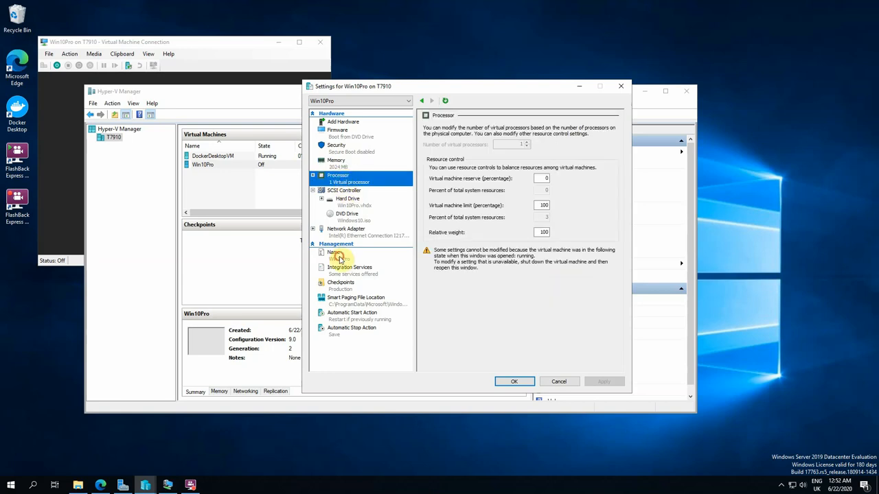
{"action": "left_click", "coordinate": [350, 266]}
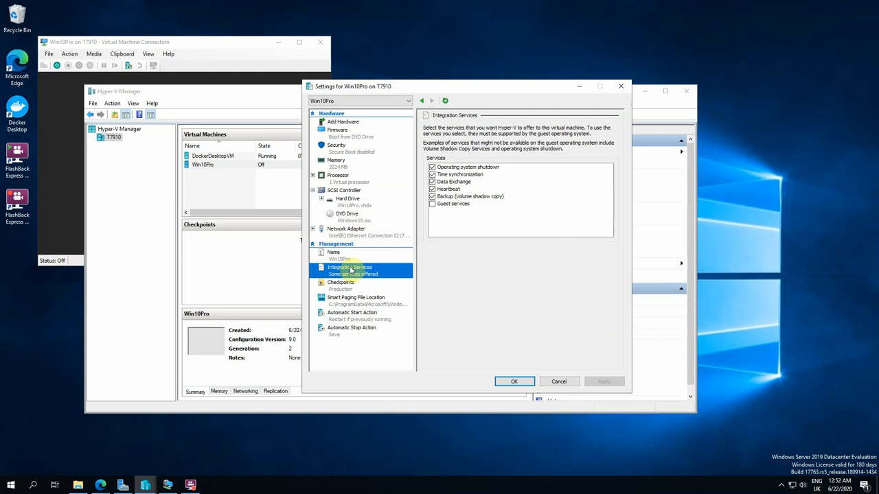
{"action": "left_click", "coordinate": [341, 282]}
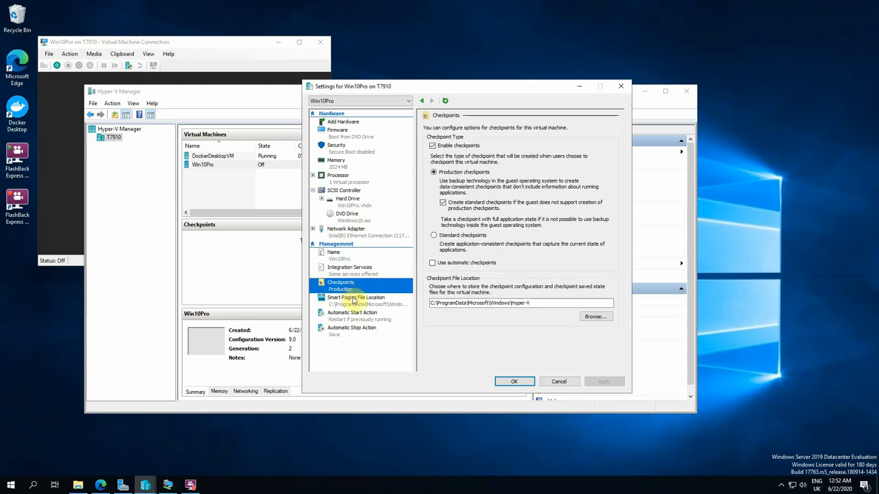
{"action": "left_click", "coordinate": [356, 299]}
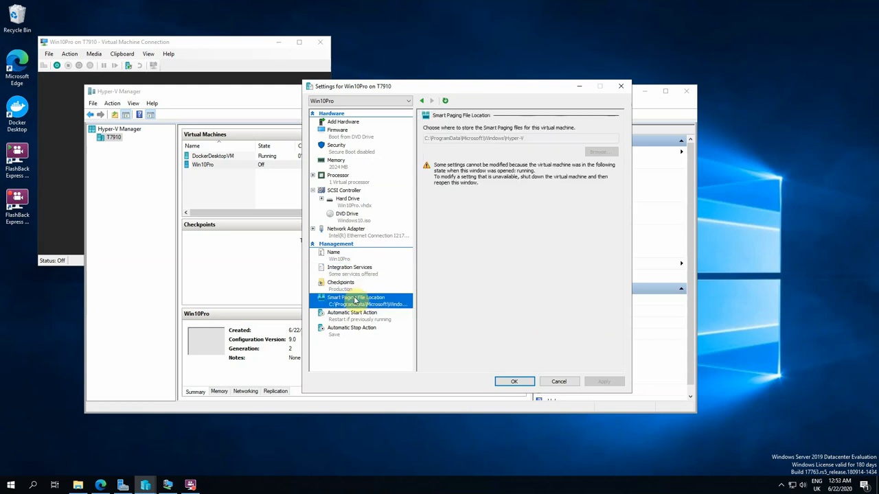
{"action": "left_click", "coordinate": [352, 313]}
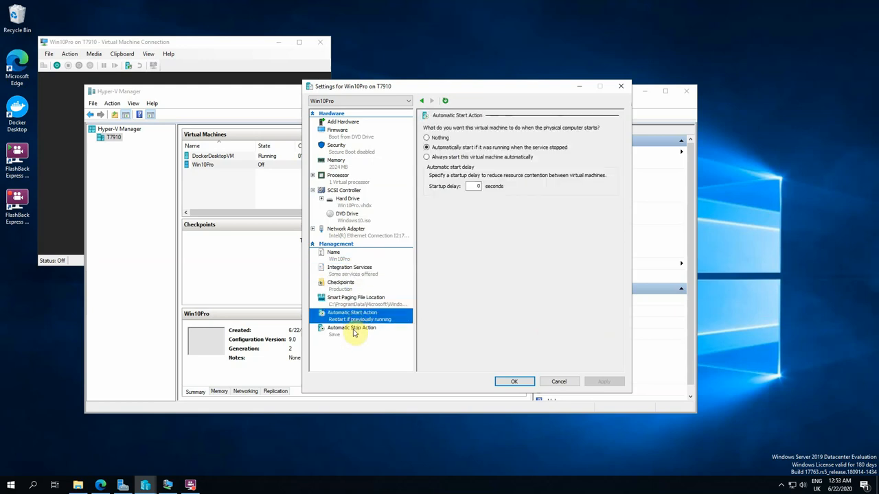
{"action": "left_click", "coordinate": [351, 327]}
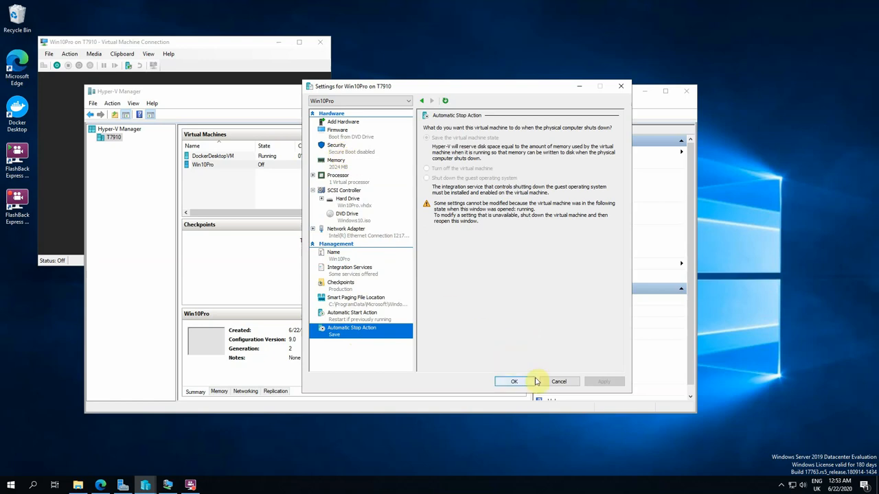
{"action": "left_click", "coordinate": [513, 382]}
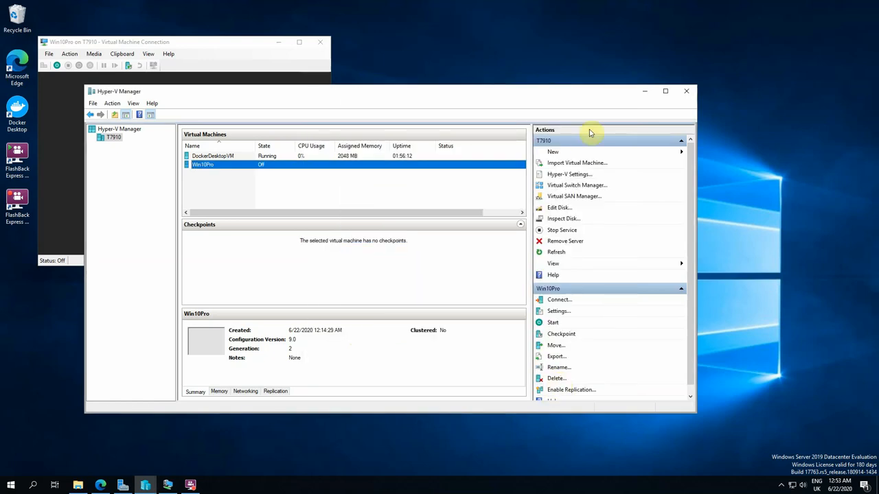
{"action": "mouse_move", "coordinate": [667, 151]}
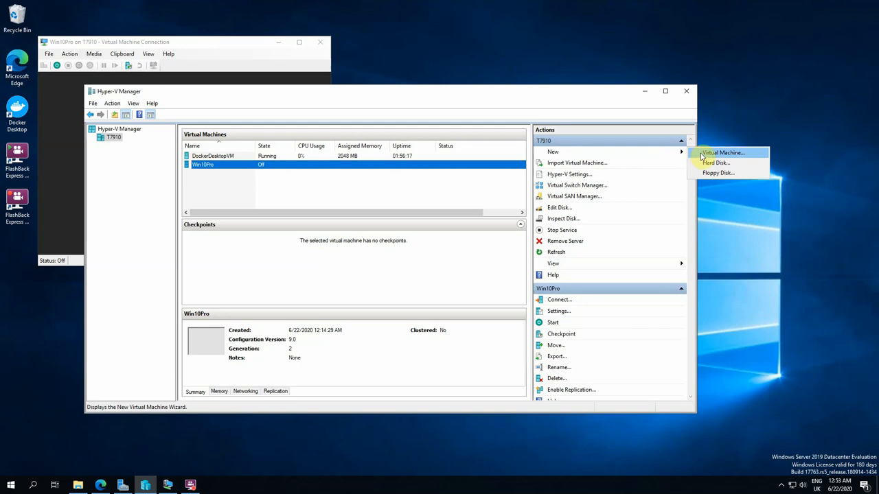
Walk the New Virtual Machine wizard up to choosing Generation 2, cancel it, and return to the VM console
{"action": "left_click", "coordinate": [721, 153]}
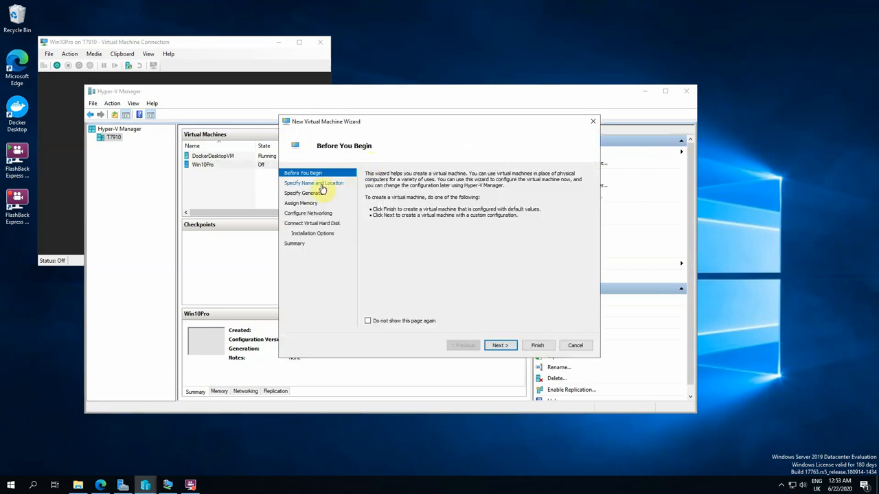
{"action": "left_click", "coordinate": [500, 346]}
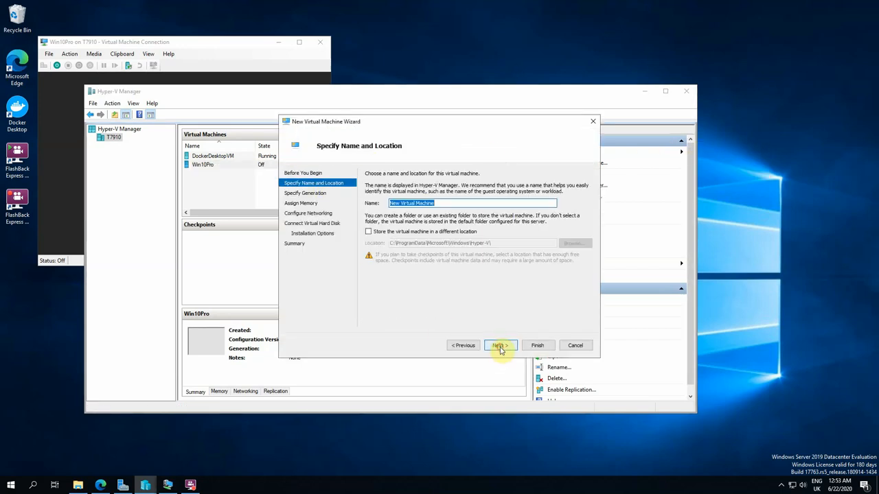
{"action": "left_click", "coordinate": [500, 346]}
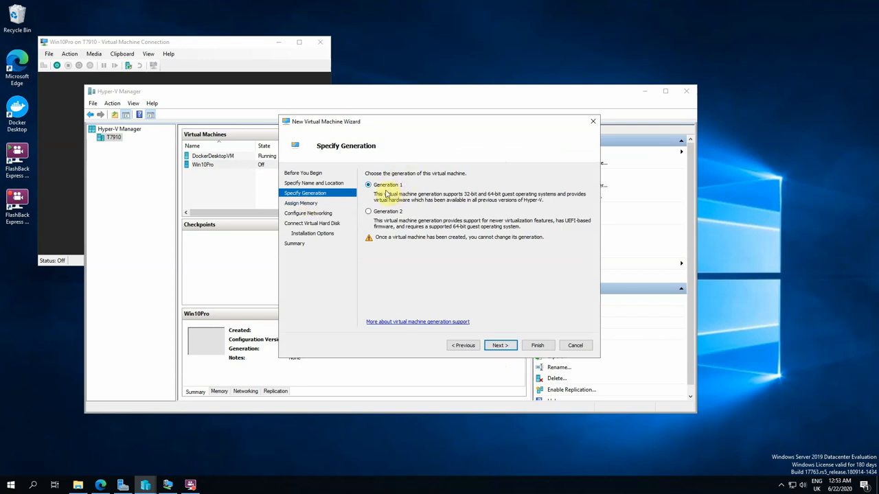
{"action": "left_click", "coordinate": [368, 211]}
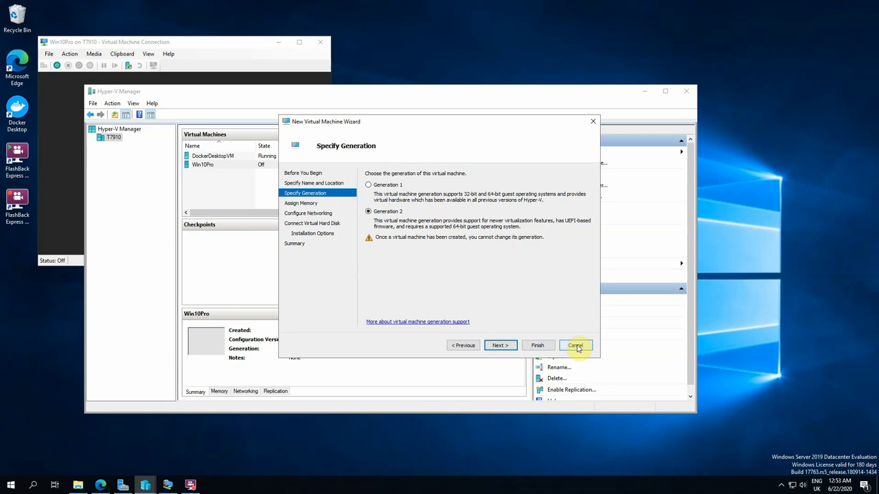
{"action": "left_click", "coordinate": [574, 346]}
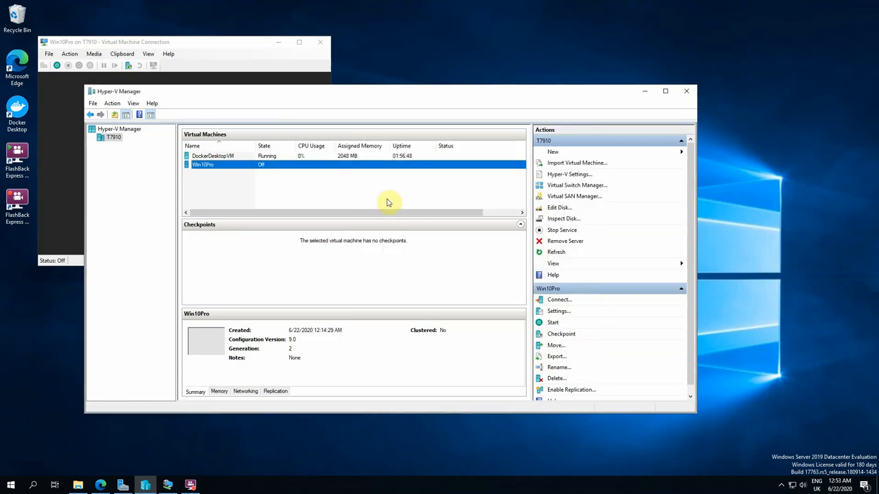
{"action": "mouse_move", "coordinate": [236, 46]}
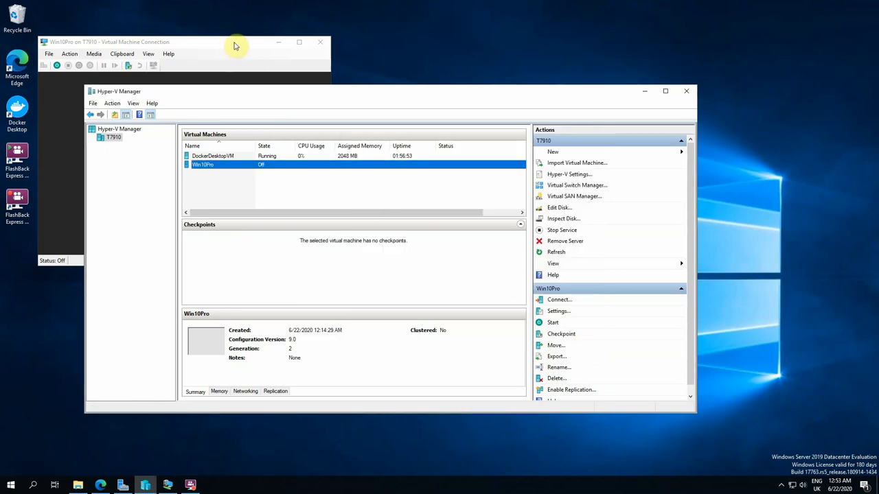
{"action": "left_click", "coordinate": [234, 41]}
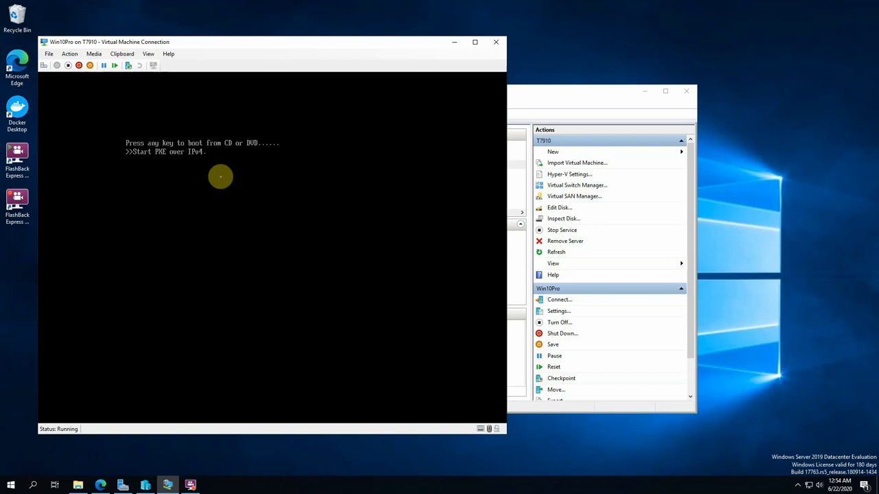
{"action": "mouse_move", "coordinate": [175, 149]}
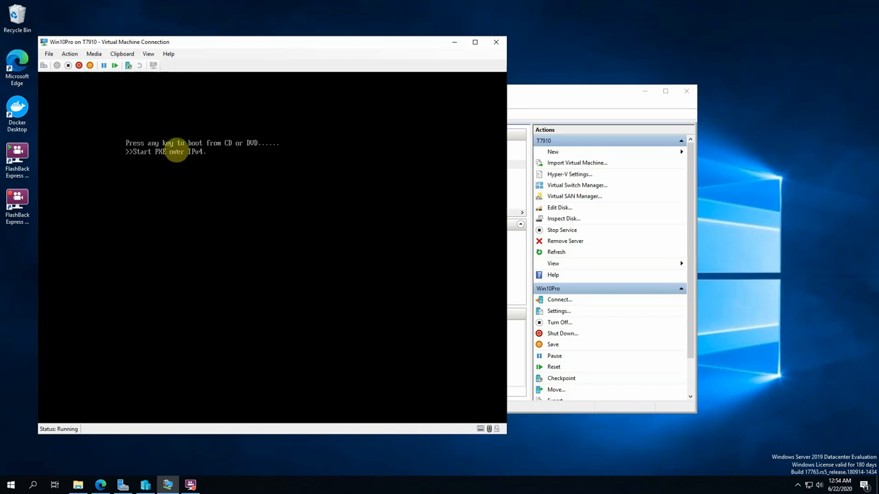
{"action": "mouse_move", "coordinate": [228, 148]}
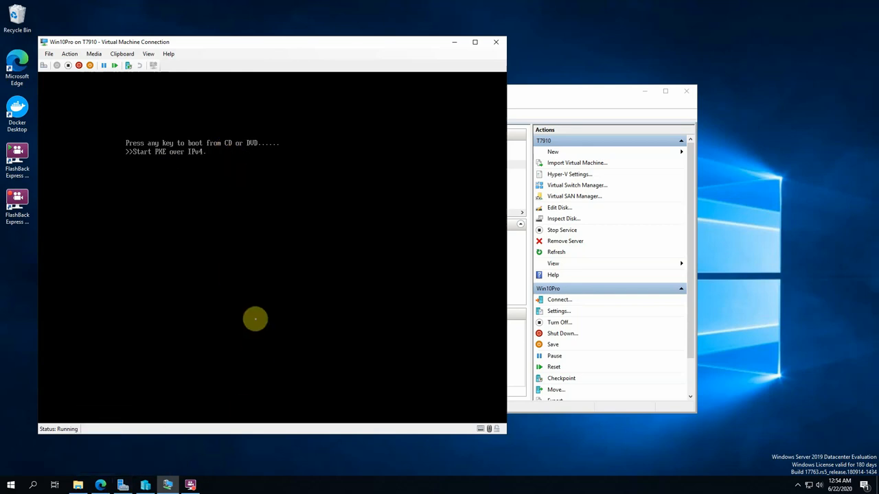
{"action": "mouse_move", "coordinate": [200, 203]}
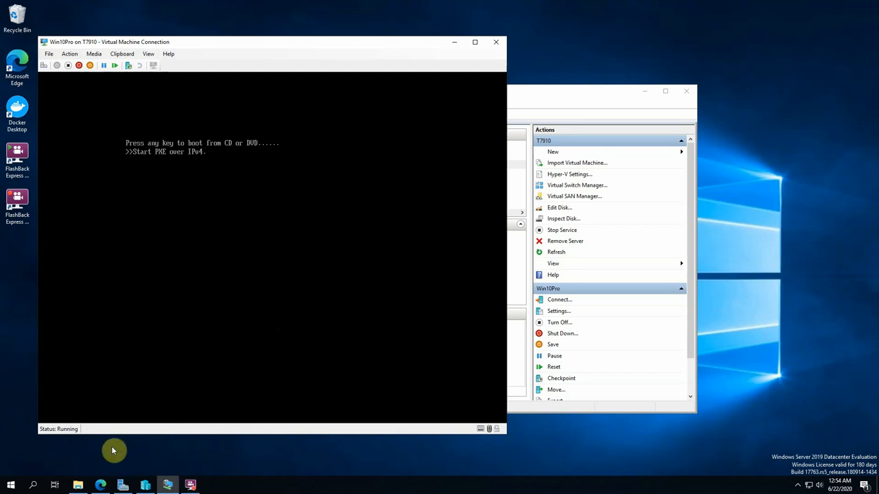
{"action": "mouse_move", "coordinate": [102, 486]}
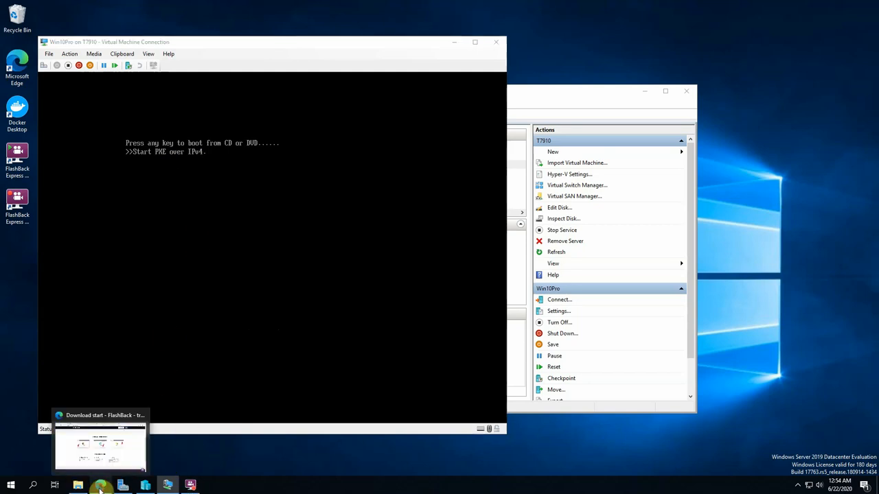
Switch to the 'Solving the Boot Failed EFI SCSI Device' tab in Edge and read down to the hold-a-key-at-startup workaround
{"action": "left_click", "coordinate": [102, 446]}
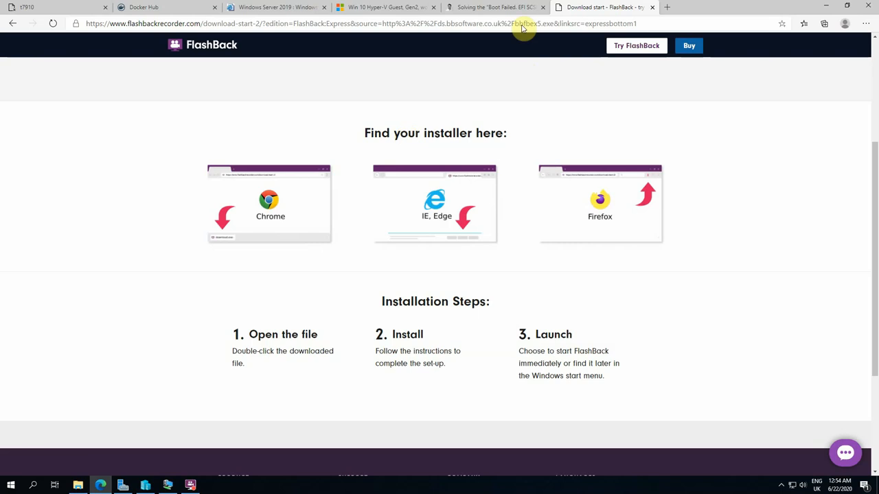
{"action": "left_click", "coordinate": [492, 7]}
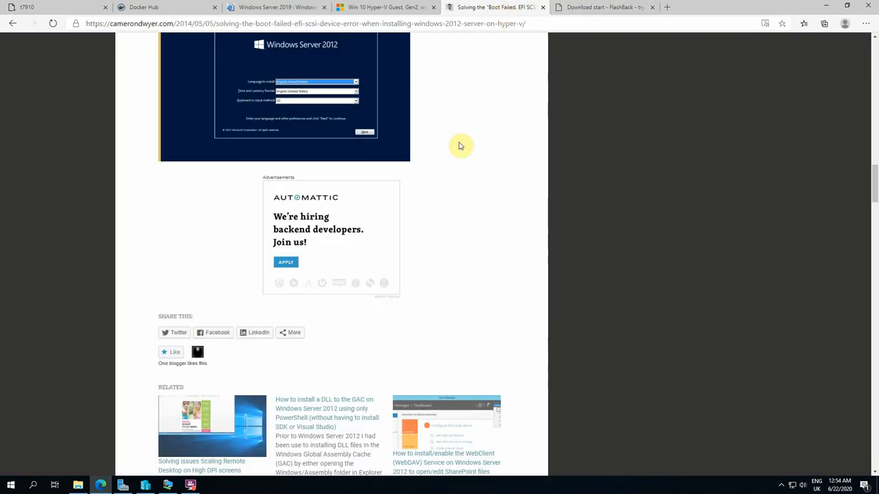
{"action": "scroll", "scroll_direction": "up", "scroll_amount": 3}
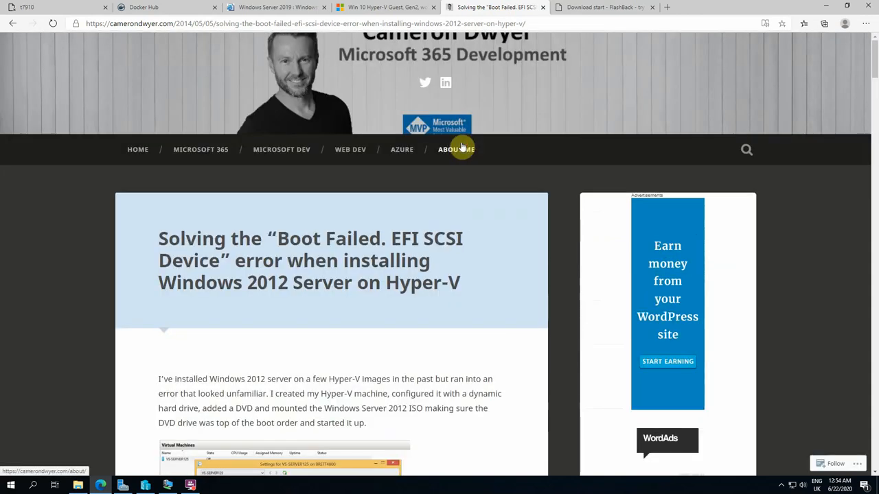
{"action": "mouse_move", "coordinate": [21, 297]}
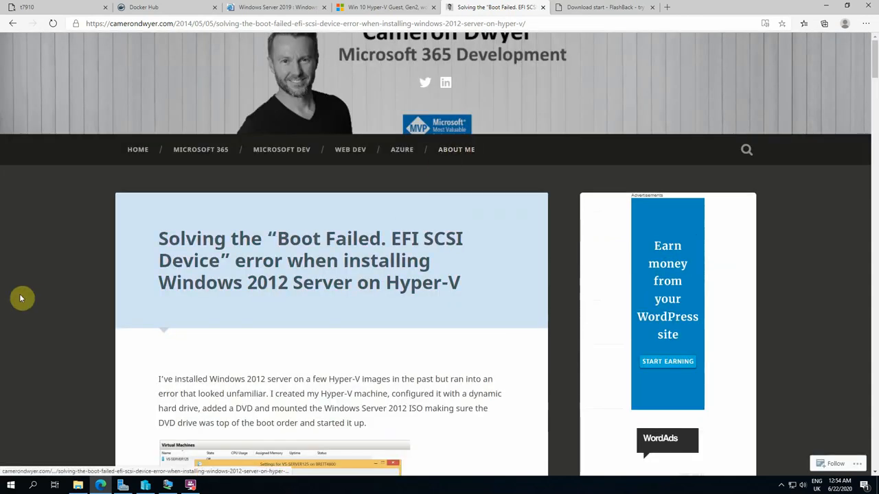
{"action": "scroll", "scroll_direction": "down", "scroll_amount": 3}
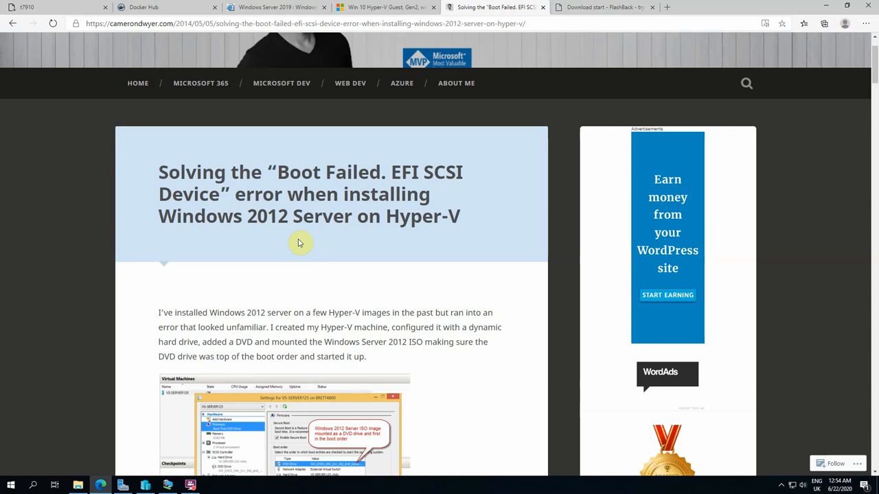
{"action": "scroll", "scroll_direction": "down", "scroll_amount": 3}
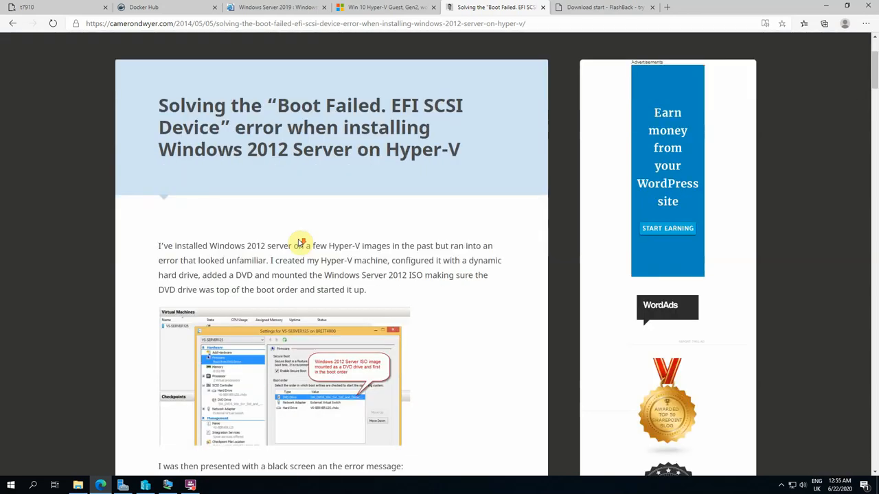
{"action": "scroll", "scroll_direction": "down", "scroll_amount": 3}
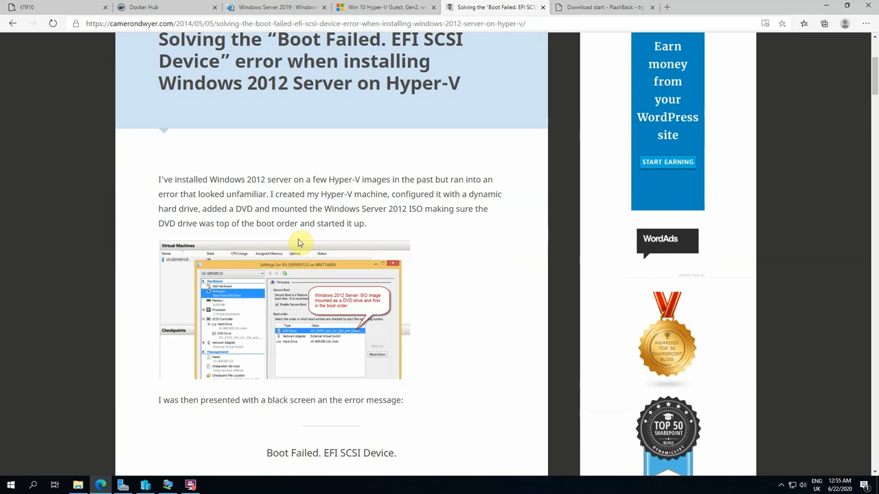
{"action": "scroll", "scroll_direction": "down", "scroll_amount": 3}
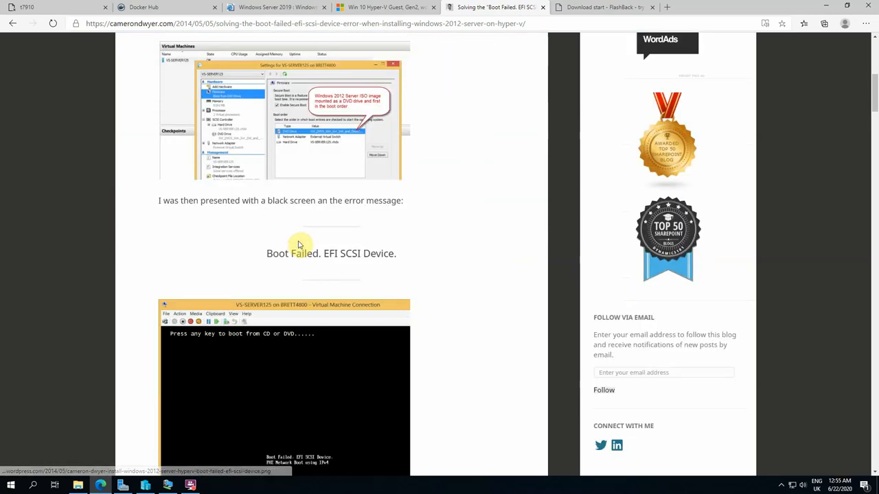
{"action": "scroll", "scroll_direction": "down", "scroll_amount": 3}
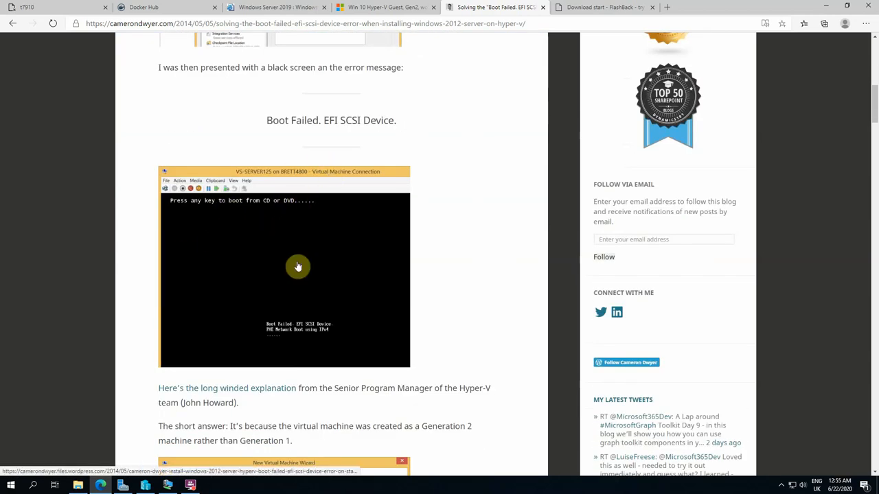
{"action": "mouse_move", "coordinate": [296, 337]}
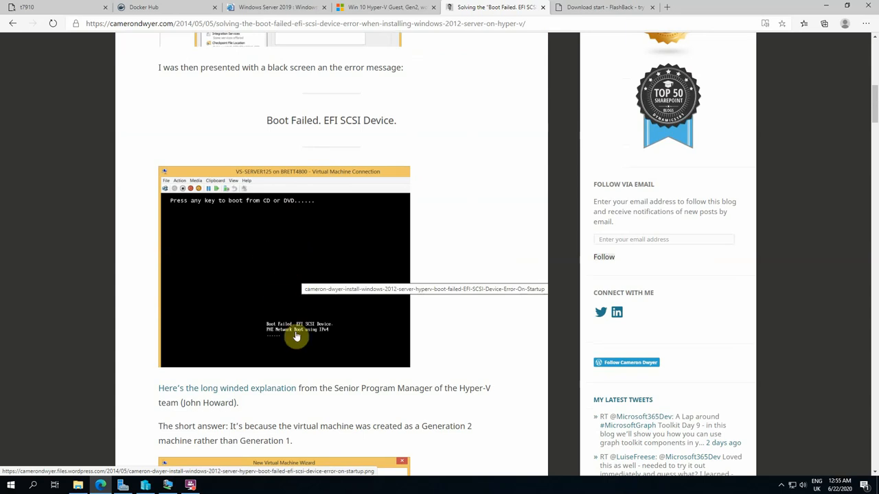
{"action": "mouse_move", "coordinate": [343, 329]}
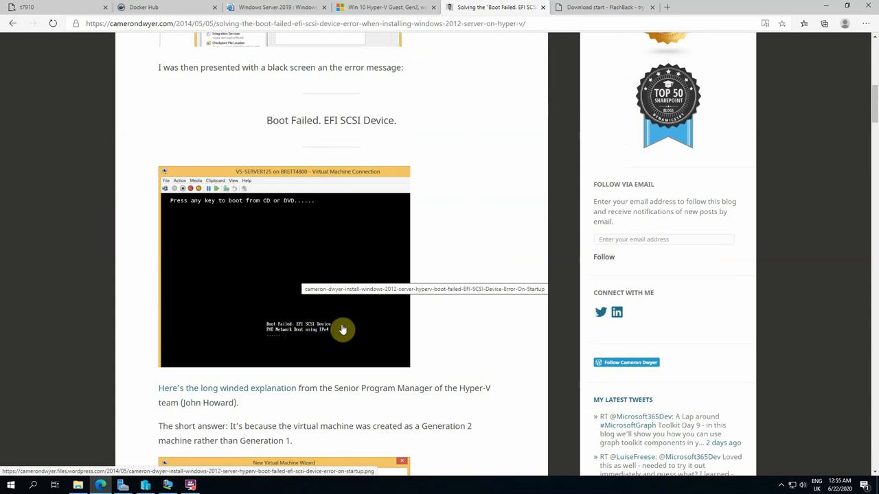
{"action": "scroll", "scroll_direction": "down", "scroll_amount": 3}
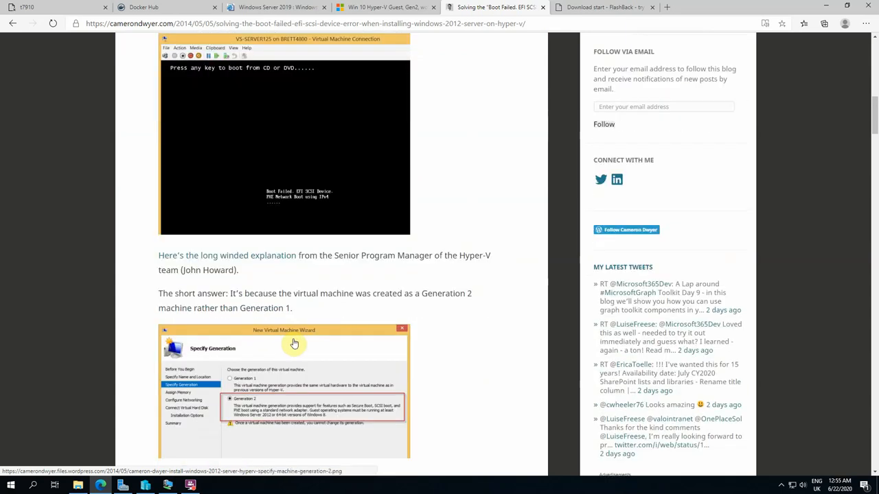
{"action": "mouse_move", "coordinate": [220, 262]}
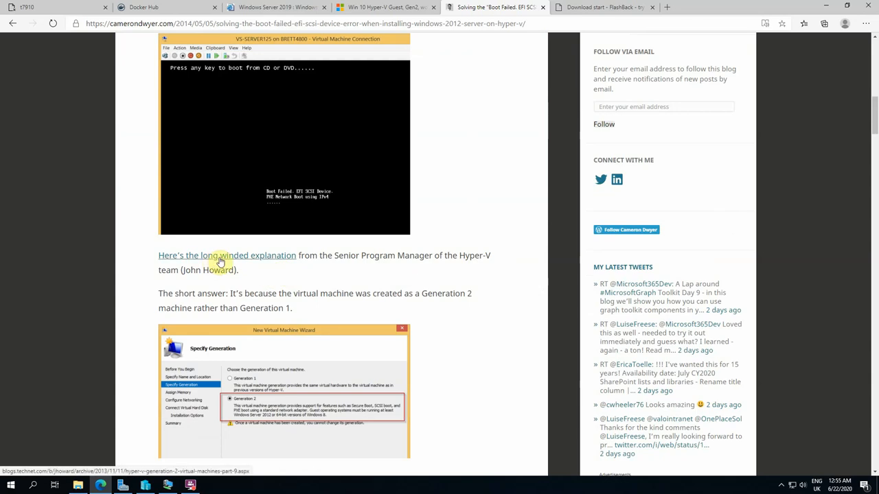
{"action": "mouse_move", "coordinate": [283, 258]}
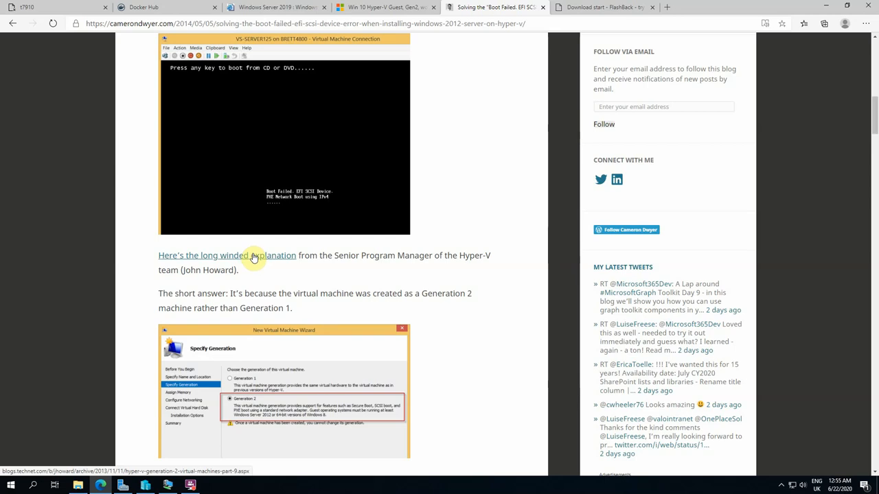
{"action": "scroll", "scroll_direction": "down", "scroll_amount": 3}
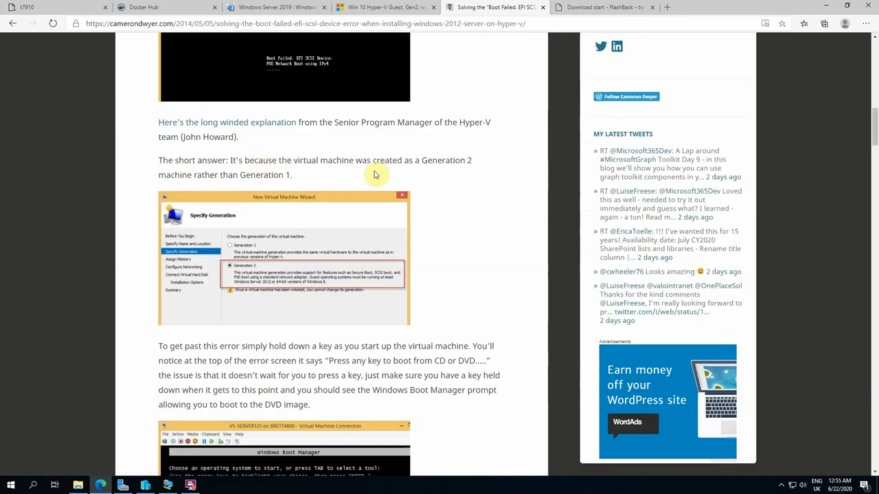
{"action": "mouse_move", "coordinate": [230, 180]}
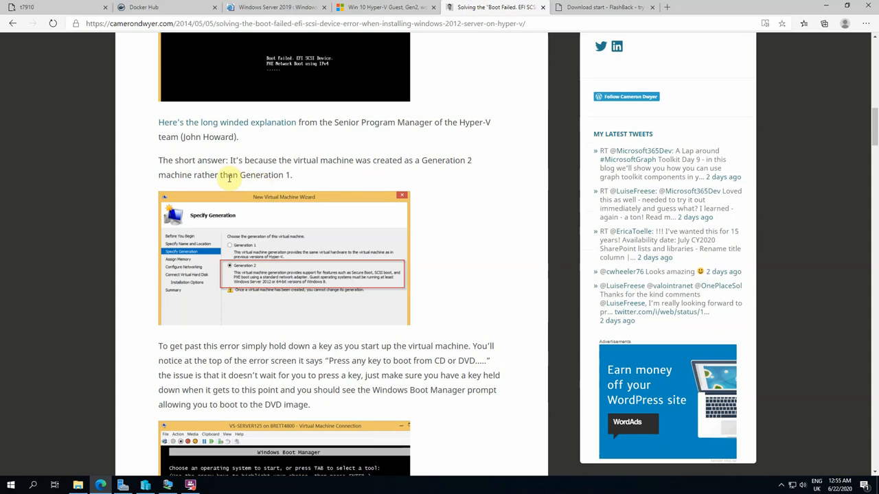
{"action": "scroll", "scroll_direction": "down", "scroll_amount": 3}
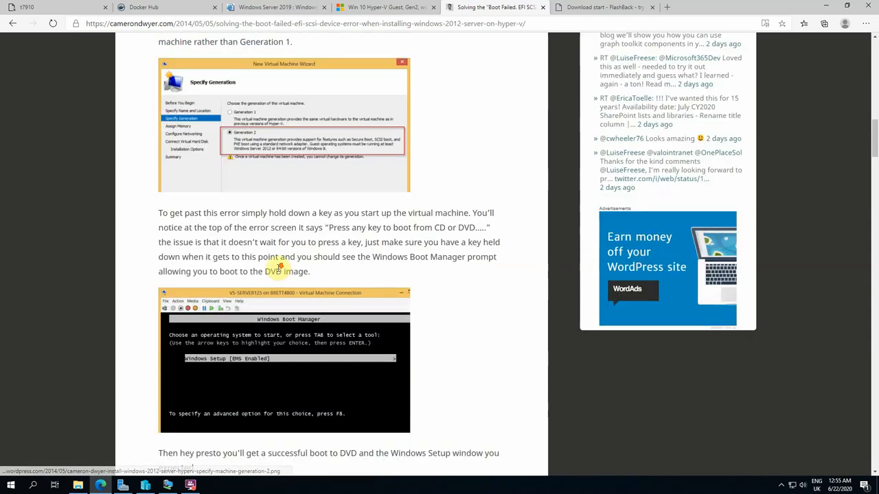
{"action": "scroll", "scroll_direction": "down", "scroll_amount": 3}
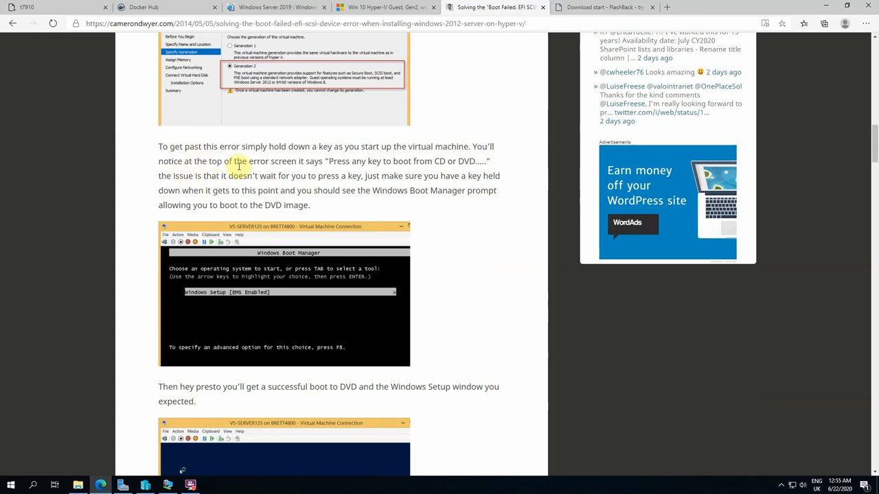
{"action": "mouse_move", "coordinate": [340, 161]}
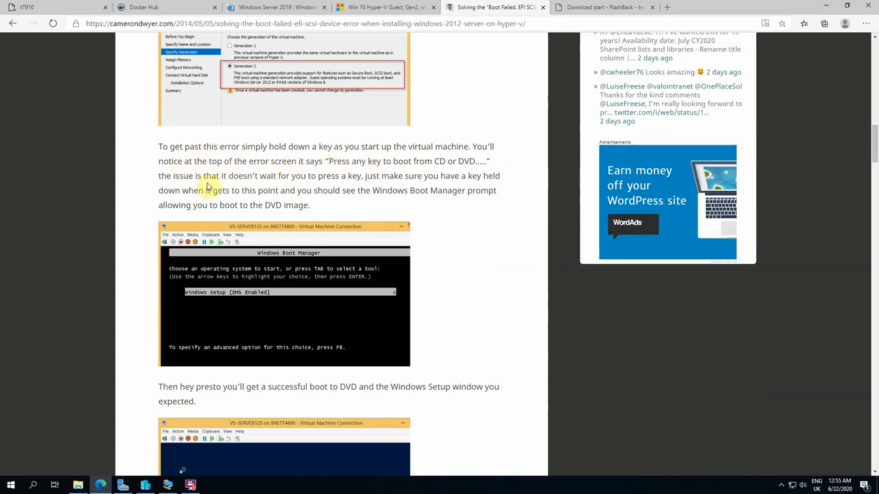
{"action": "mouse_move", "coordinate": [455, 195]}
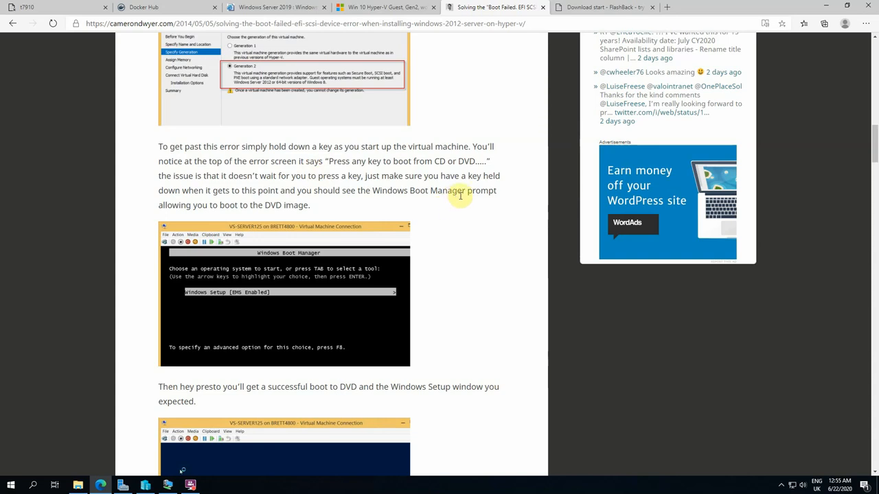
{"action": "mouse_move", "coordinate": [368, 201]}
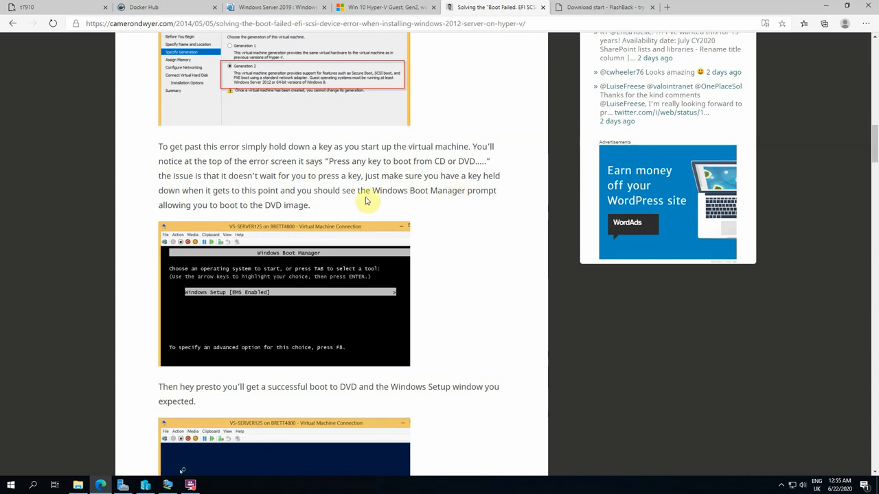
{"action": "mouse_move", "coordinate": [355, 202]}
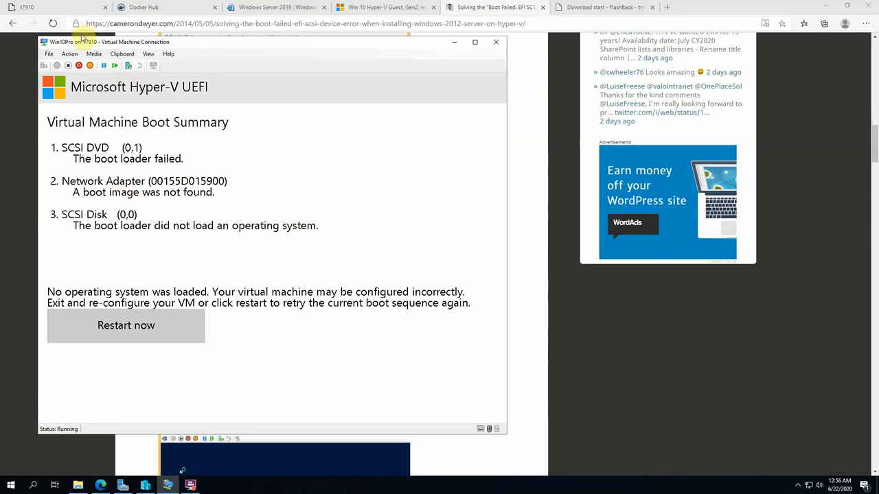
Turn off the Win10Pro VM, confirm the power-off, and start it again so it boots from DVD
{"action": "left_click", "coordinate": [105, 65]}
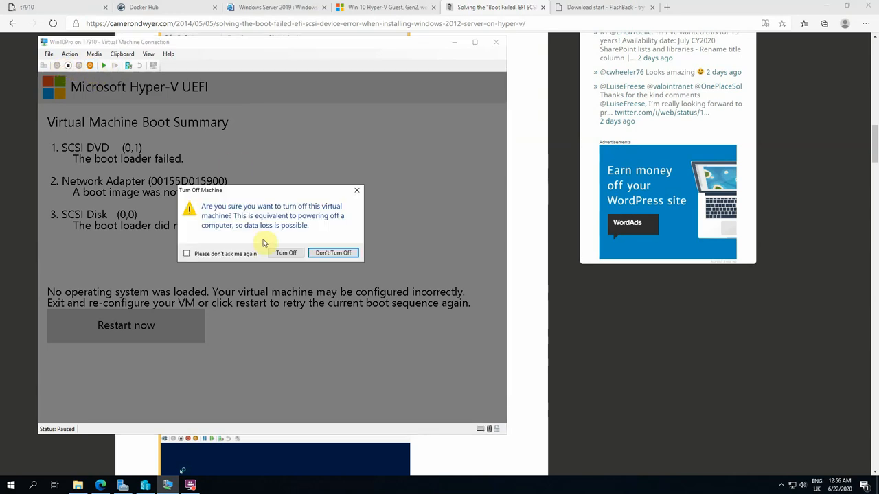
{"action": "left_click", "coordinate": [285, 252]}
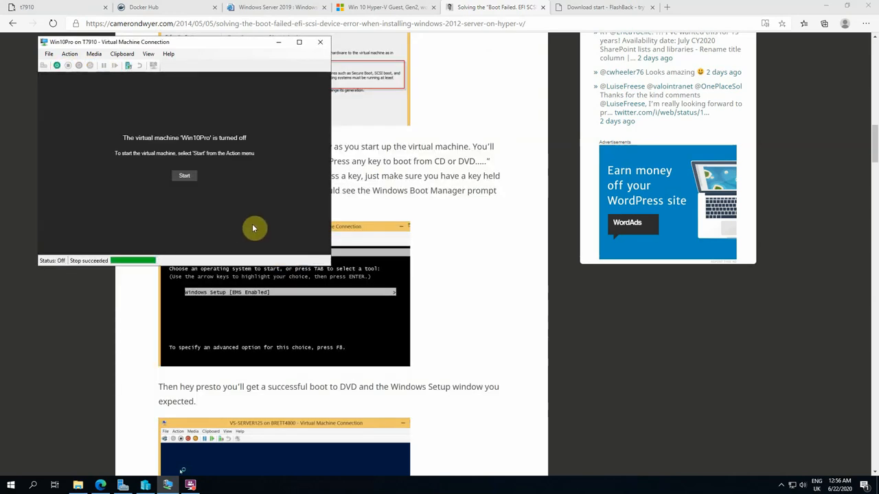
{"action": "mouse_move", "coordinate": [203, 215]}
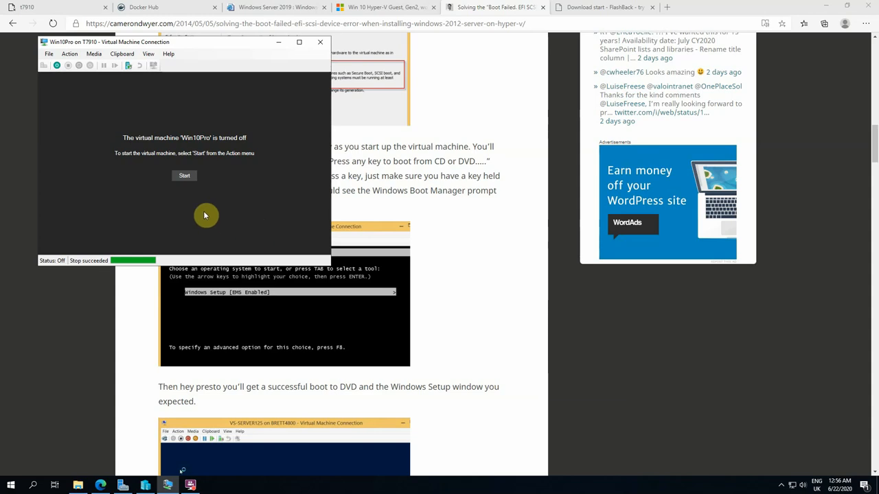
{"action": "left_click", "coordinate": [184, 176]}
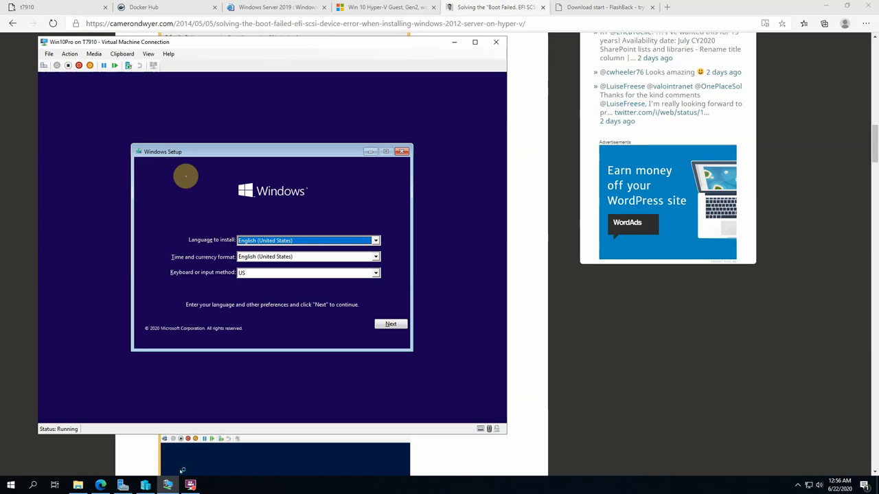
{"action": "mouse_move", "coordinate": [280, 167]}
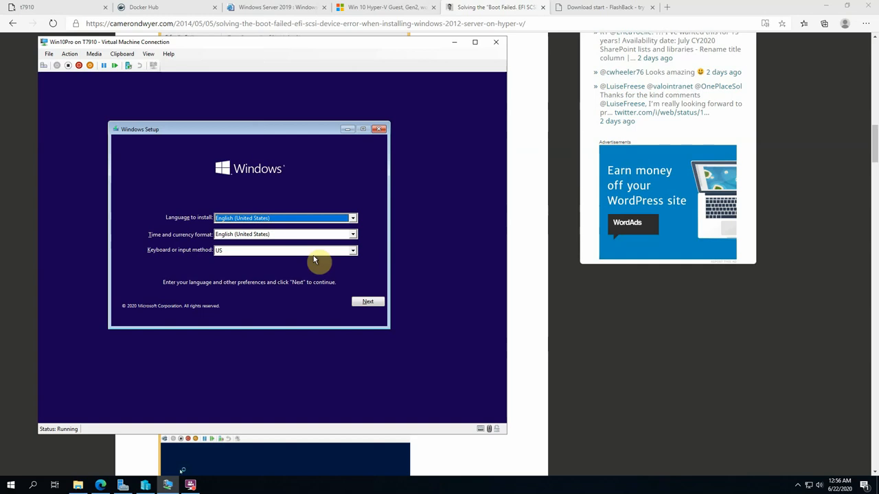
{"action": "mouse_move", "coordinate": [355, 253]}
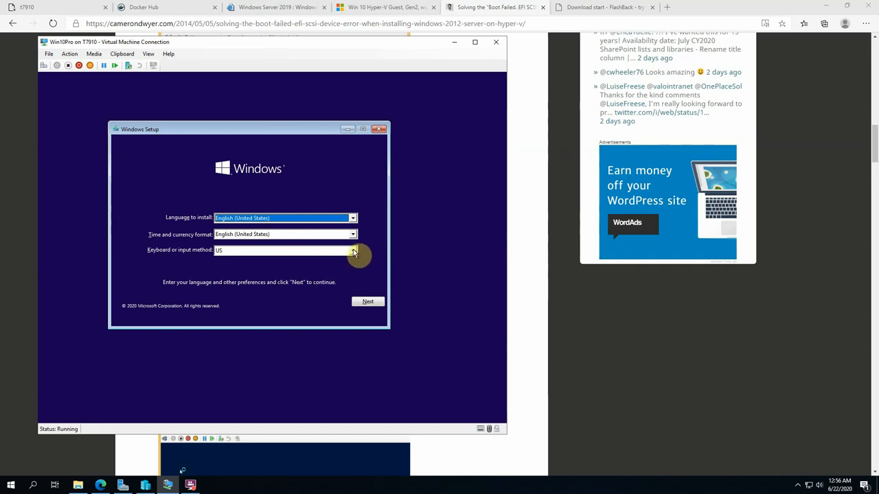
Check the keyboard layout list, keep US selected, and proceed to Install now
{"action": "left_click", "coordinate": [352, 250]}
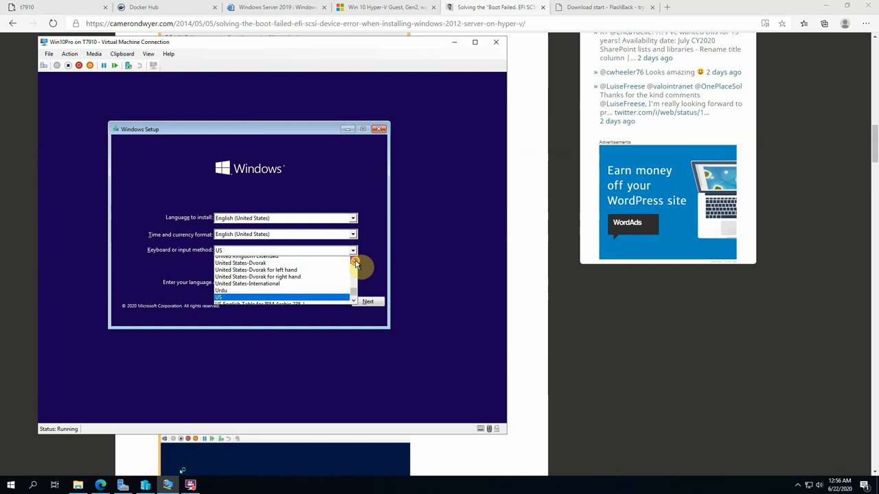
{"action": "scroll", "scroll_direction": "down", "scroll_amount": 3}
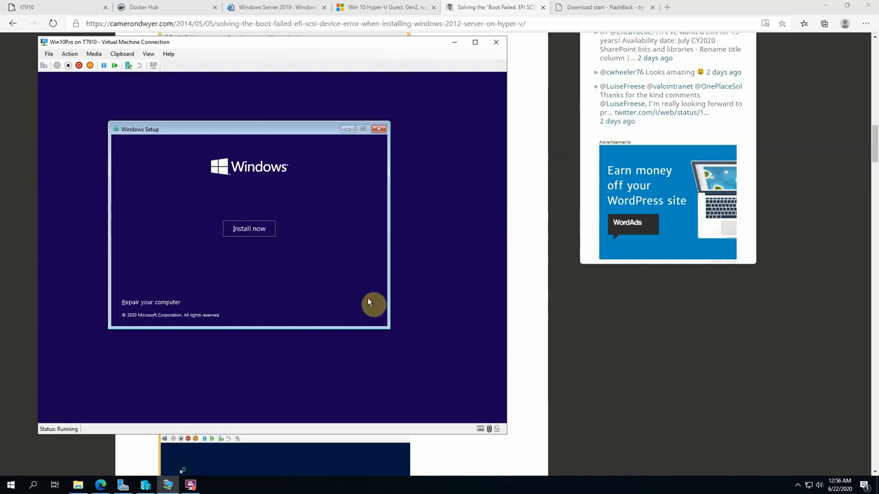
{"action": "left_click", "coordinate": [249, 228]}
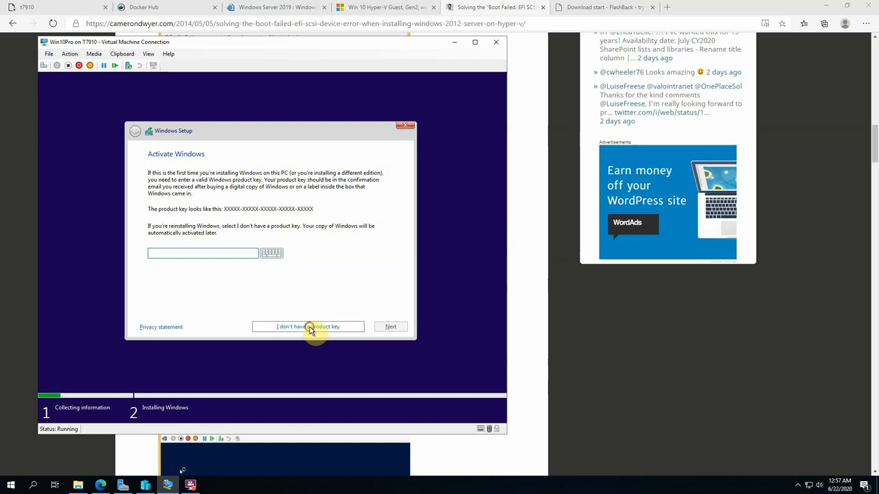
Choose 'I don't have a product key', select Windows 10 Pro, continue and accept the license terms
{"action": "left_click", "coordinate": [307, 327]}
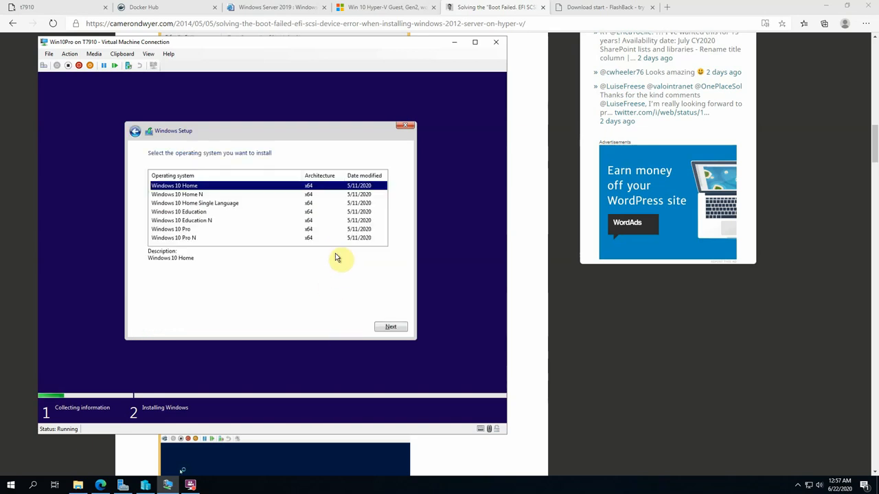
{"action": "mouse_move", "coordinate": [332, 260]}
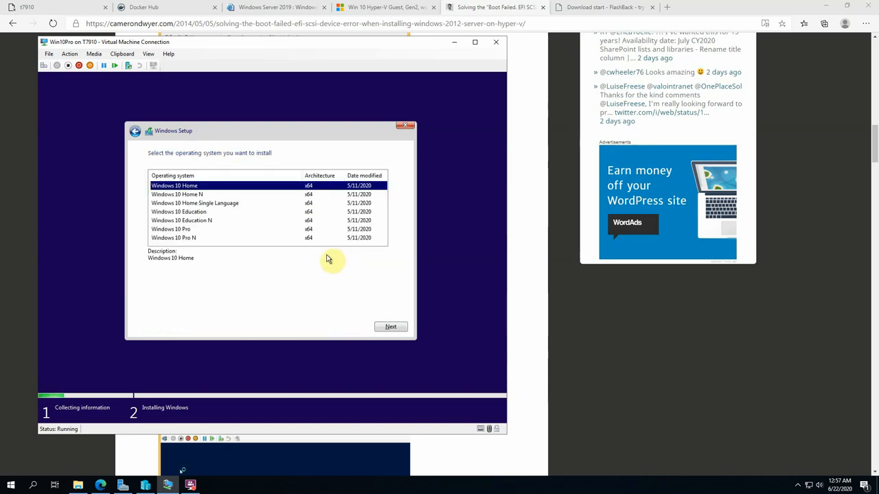
{"action": "mouse_move", "coordinate": [175, 228]}
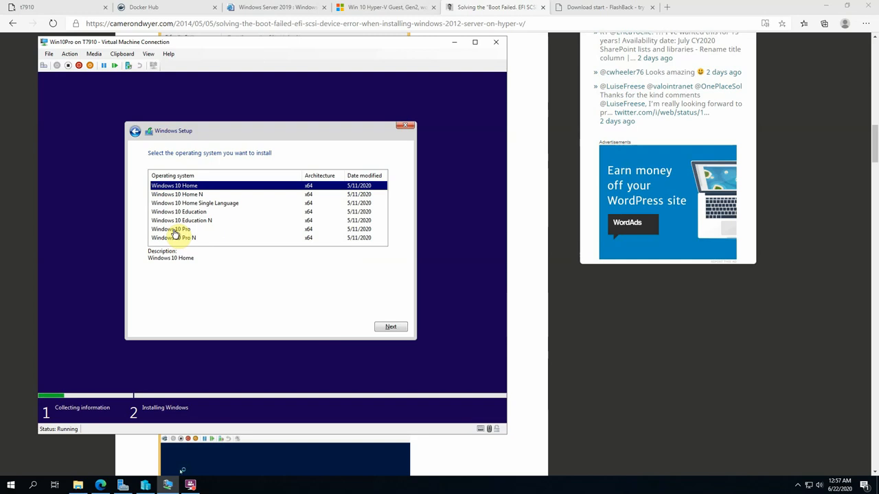
{"action": "left_click", "coordinate": [186, 238]}
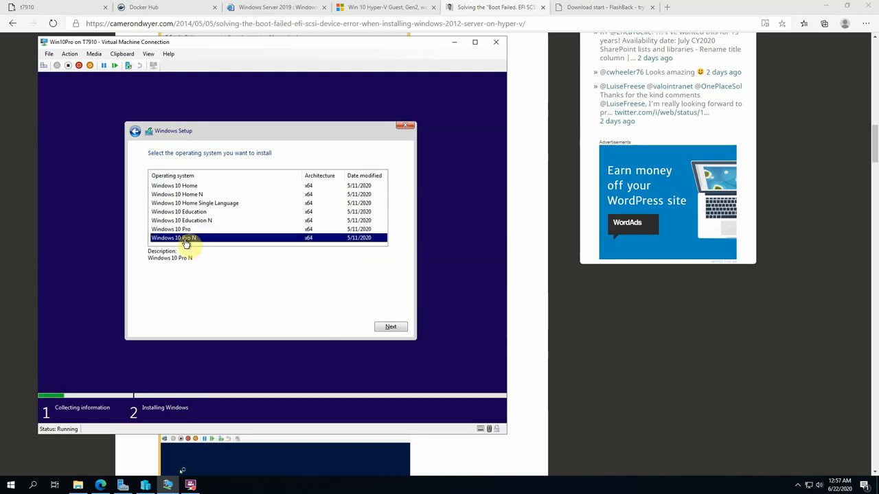
{"action": "left_click", "coordinate": [170, 228]}
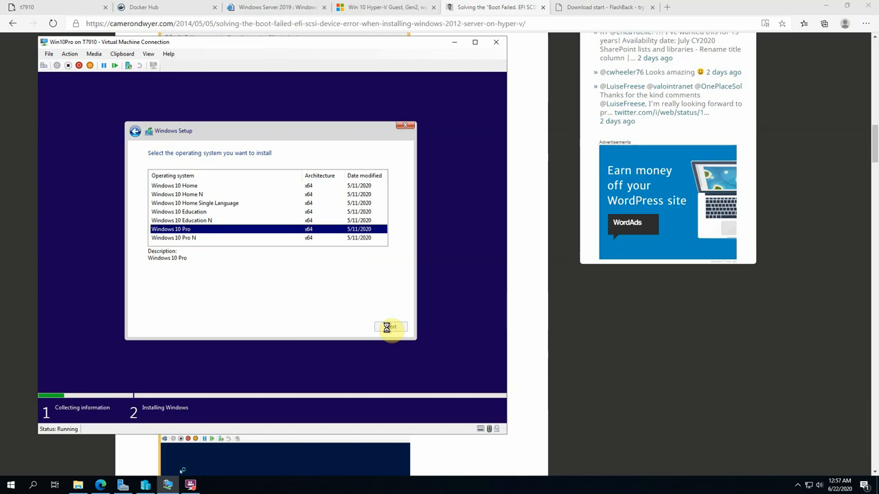
{"action": "left_click", "coordinate": [390, 327]}
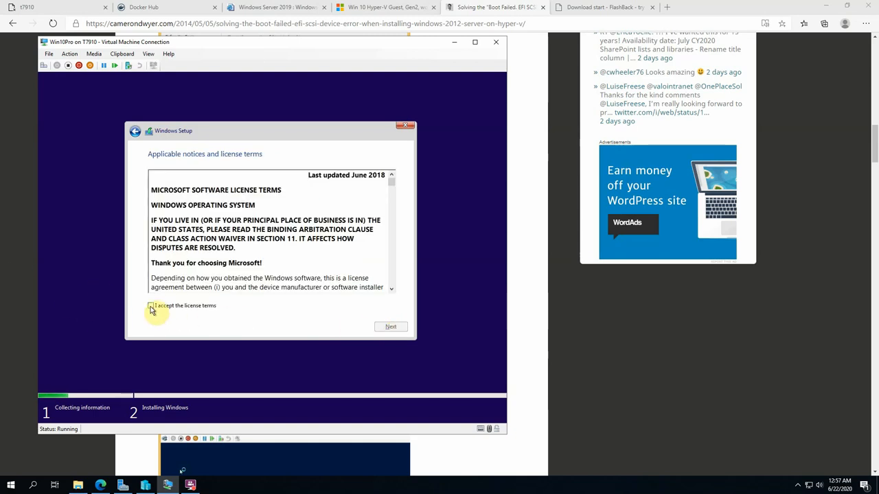
{"action": "left_click", "coordinate": [390, 327]}
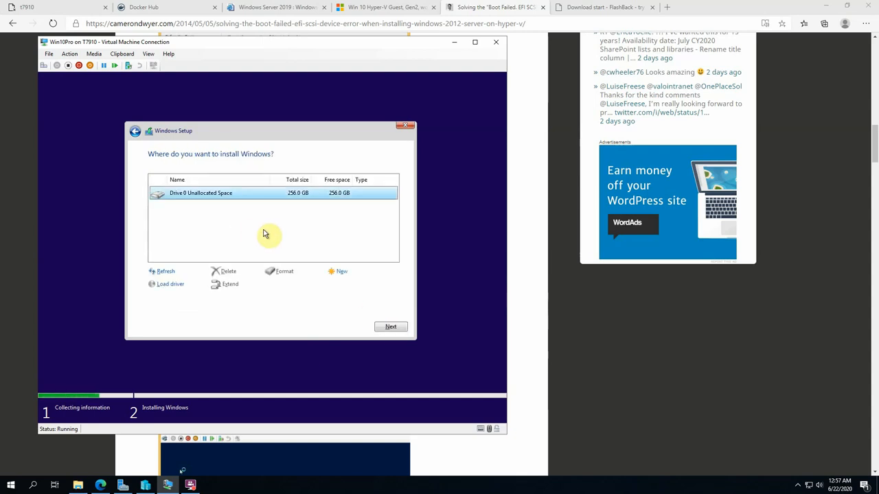
{"action": "mouse_move", "coordinate": [338, 287]}
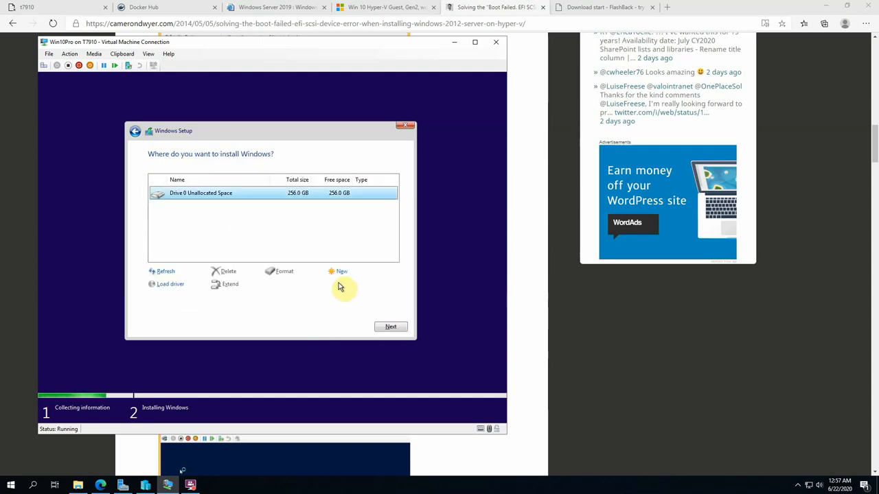
Create a new partition on the unallocated space with Setup's system partitions, then install onto Drive 0 Partition 3
{"action": "left_click", "coordinate": [341, 272]}
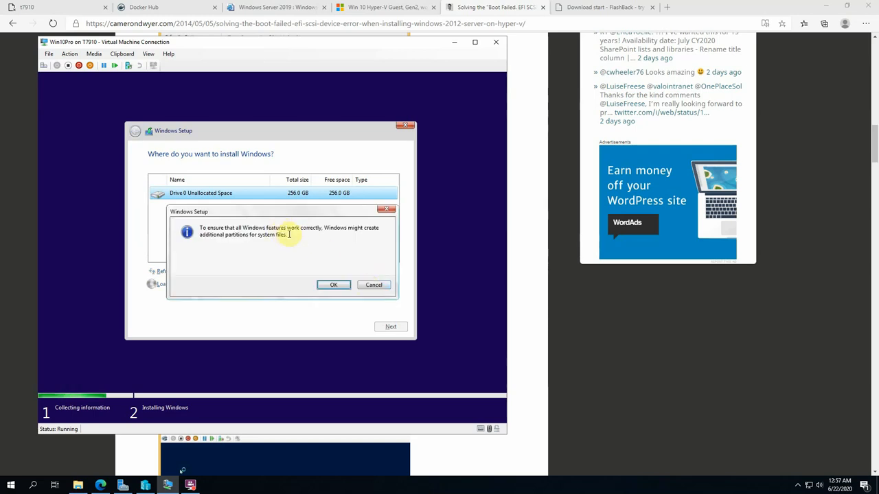
{"action": "left_click", "coordinate": [332, 285]}
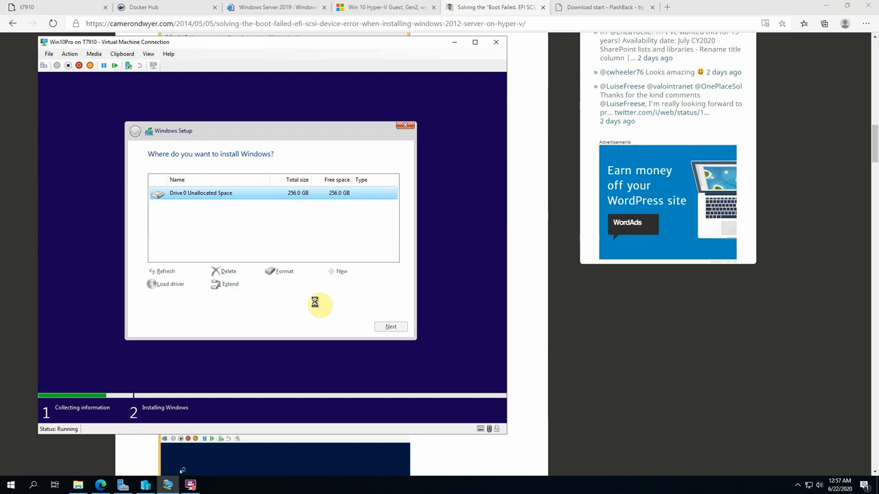
{"action": "mouse_move", "coordinate": [286, 308]}
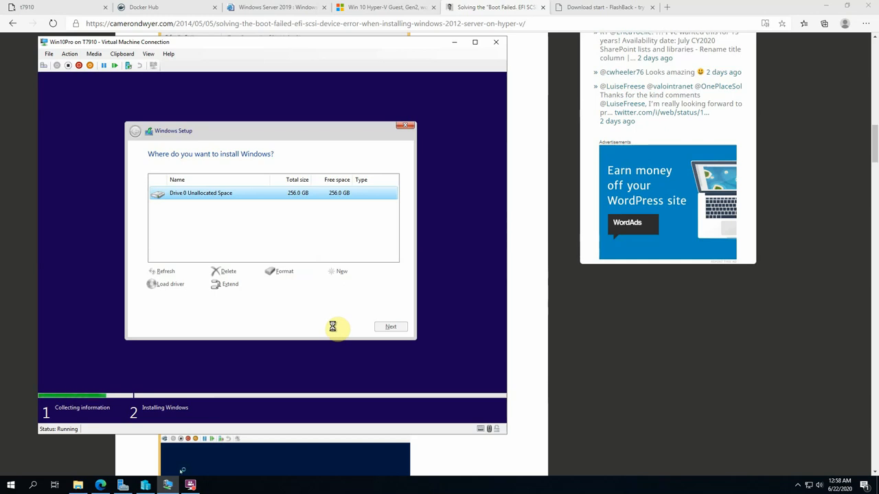
{"action": "left_click", "coordinate": [340, 272]}
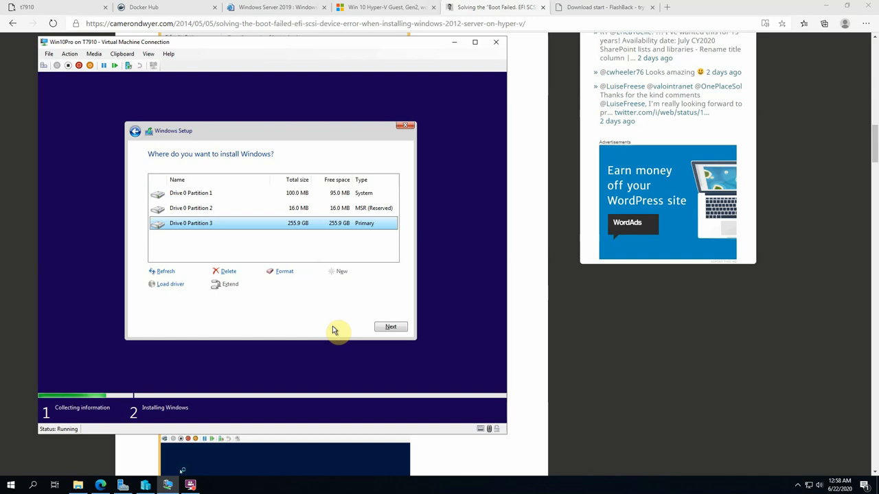
{"action": "left_click", "coordinate": [390, 327]}
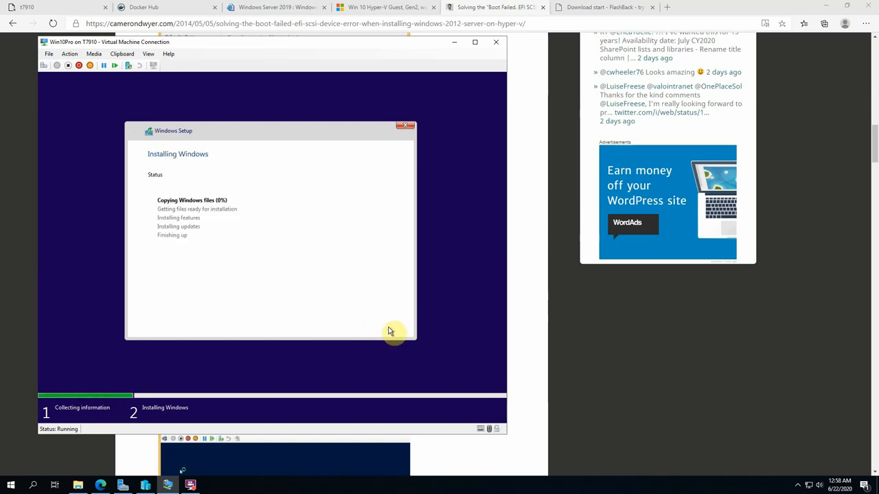